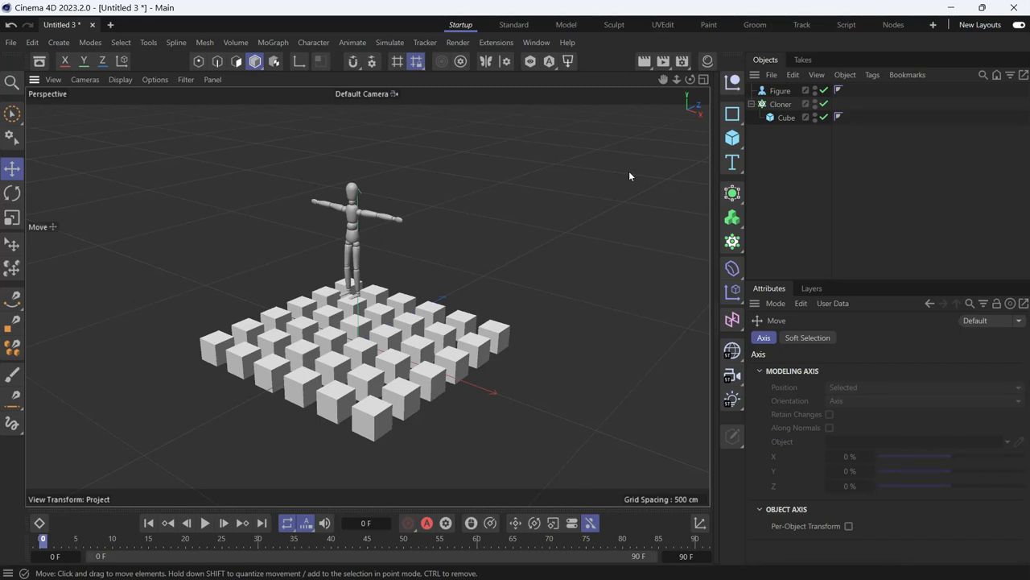
mouse_move(697, 139)
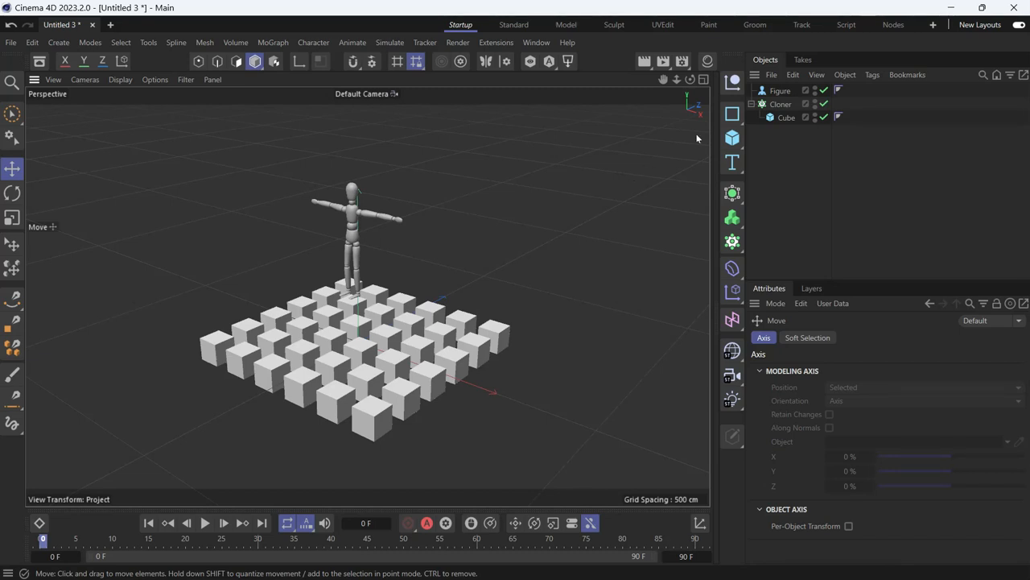
- Select the cube cloner and bring up the MoGraph effector palette
click(780, 104)
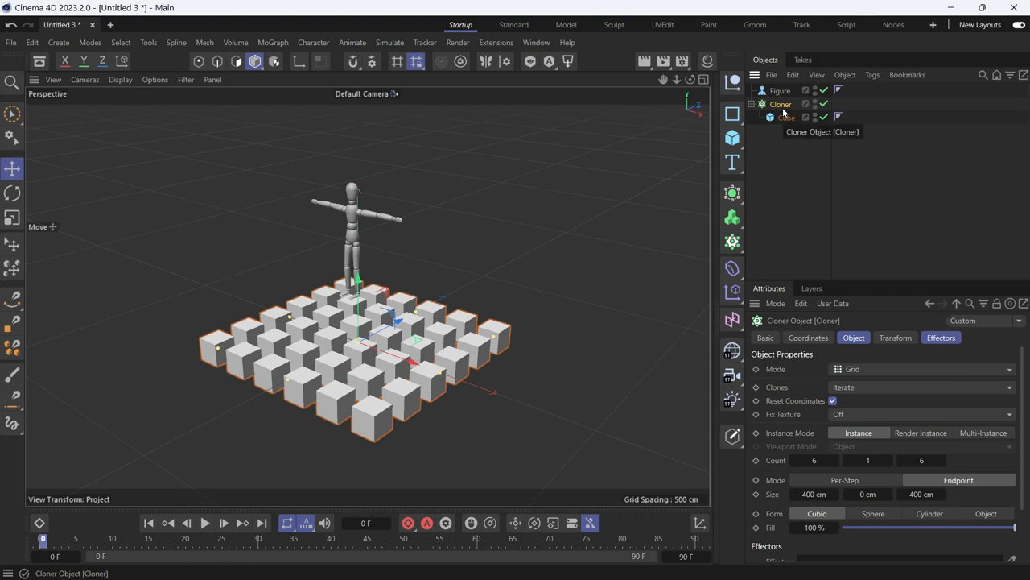
click(732, 292)
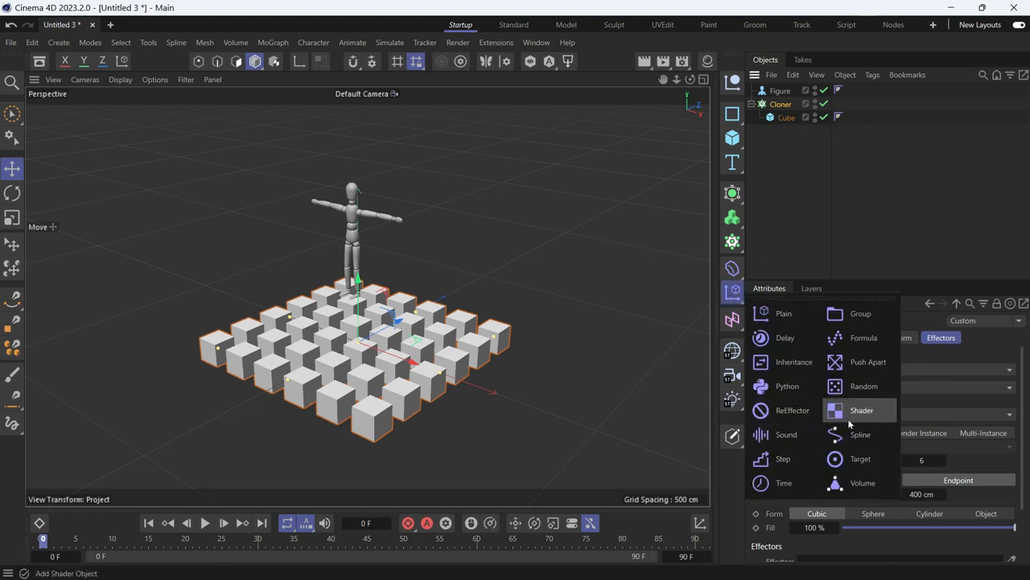
- Apply a Target effector to the cube cloner, tilting the cube grid
click(860, 458)
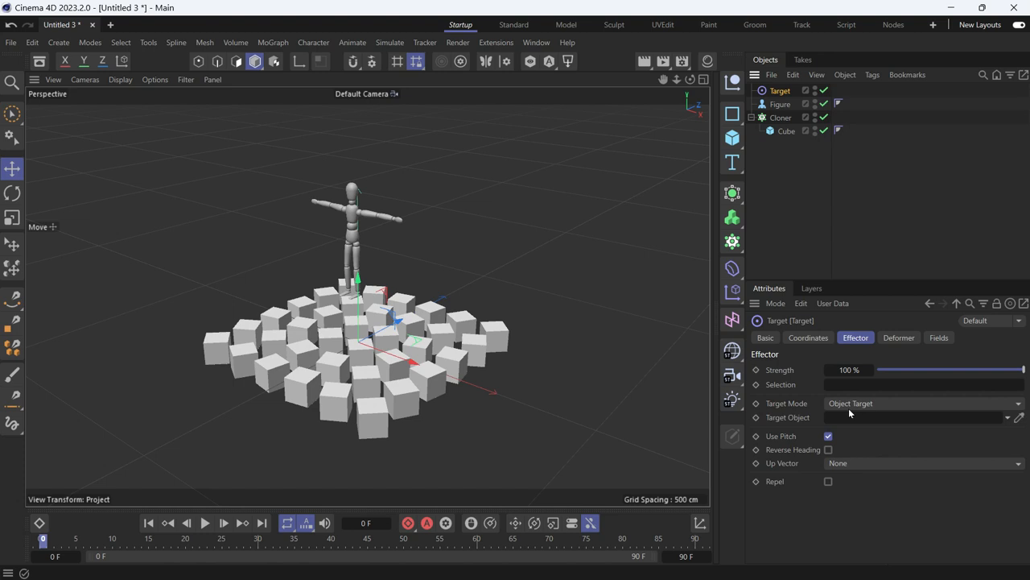
mouse_move(791, 429)
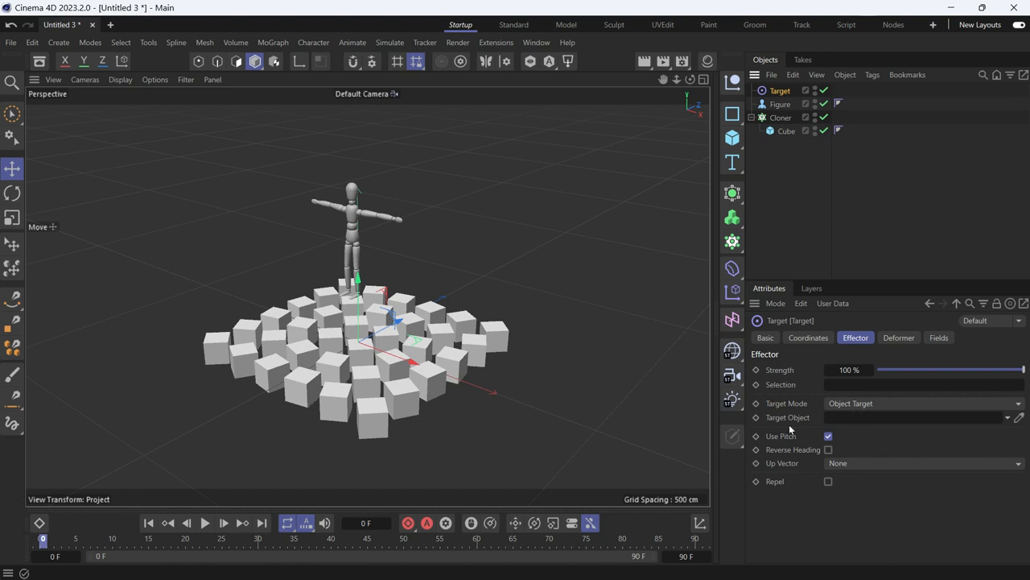
mouse_move(800, 224)
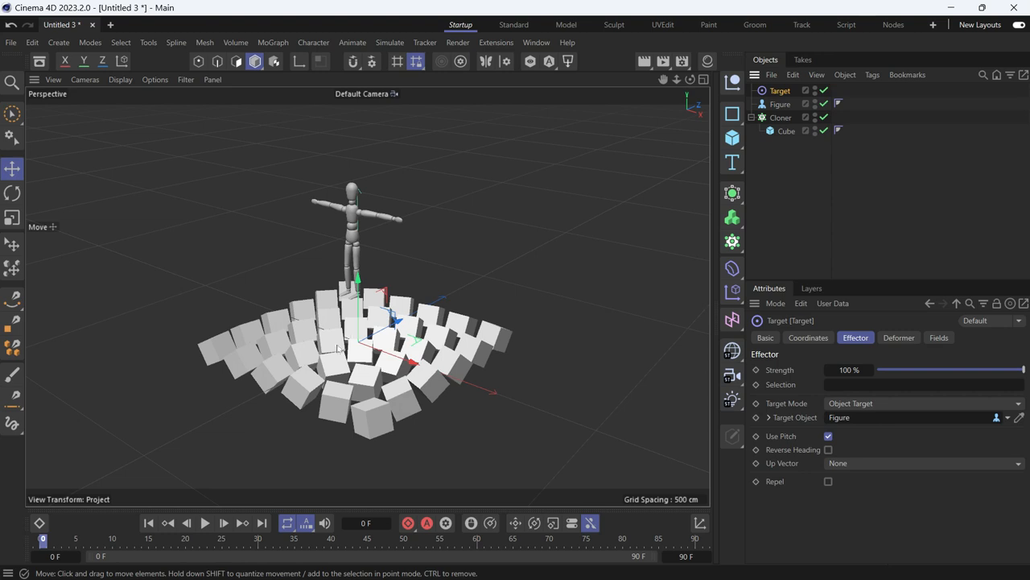
mouse_move(400, 311)
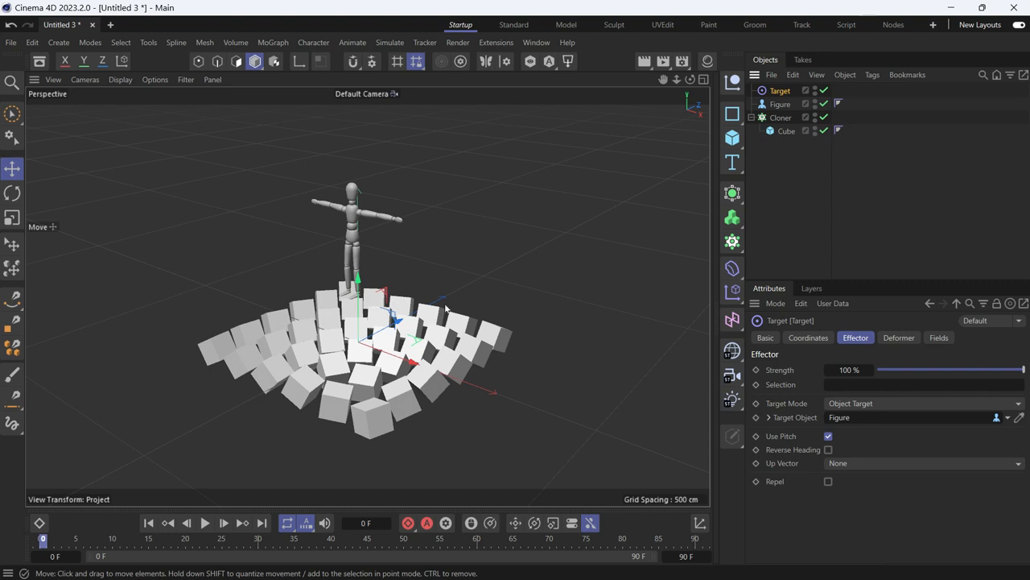
mouse_move(684, 167)
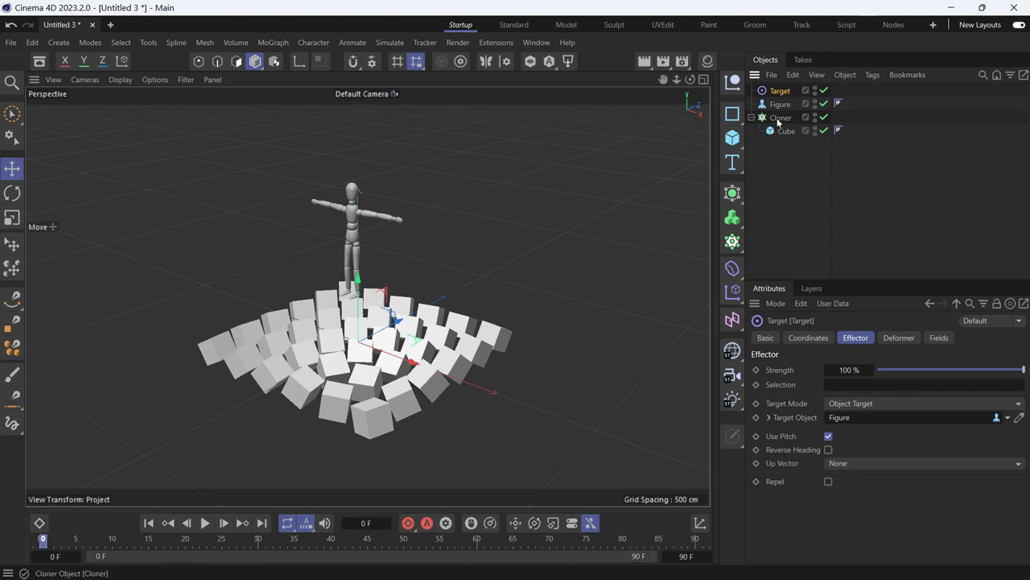
mouse_move(779, 117)
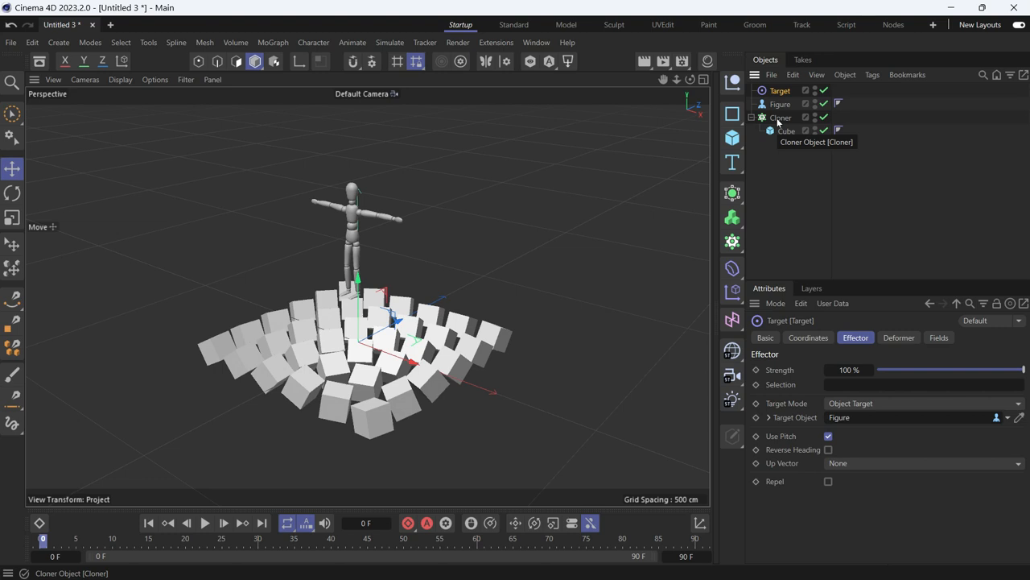
- Add a ReEffector to the cube cloner and confirm it's the cloner's only effector
click(779, 118)
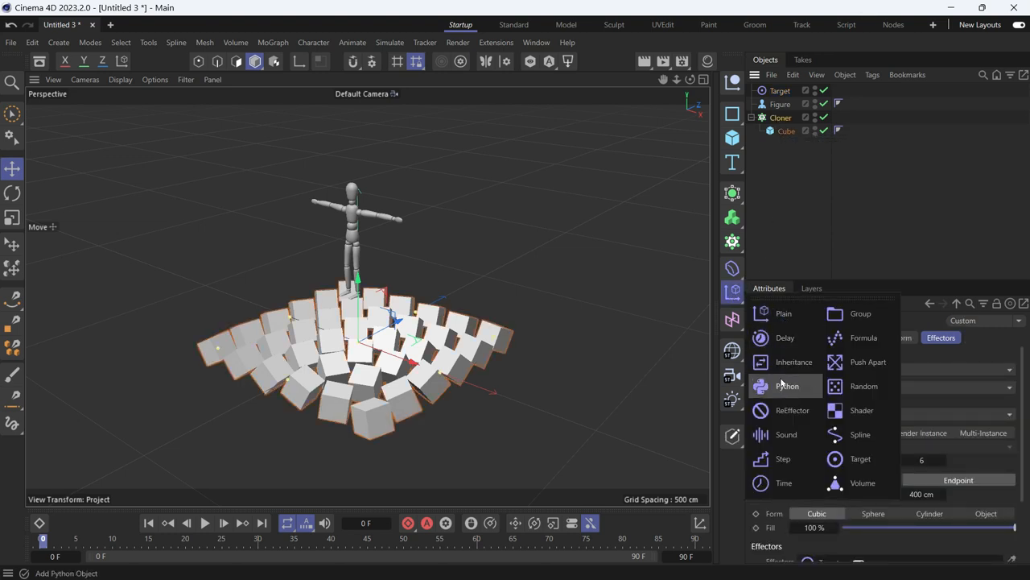
click(793, 409)
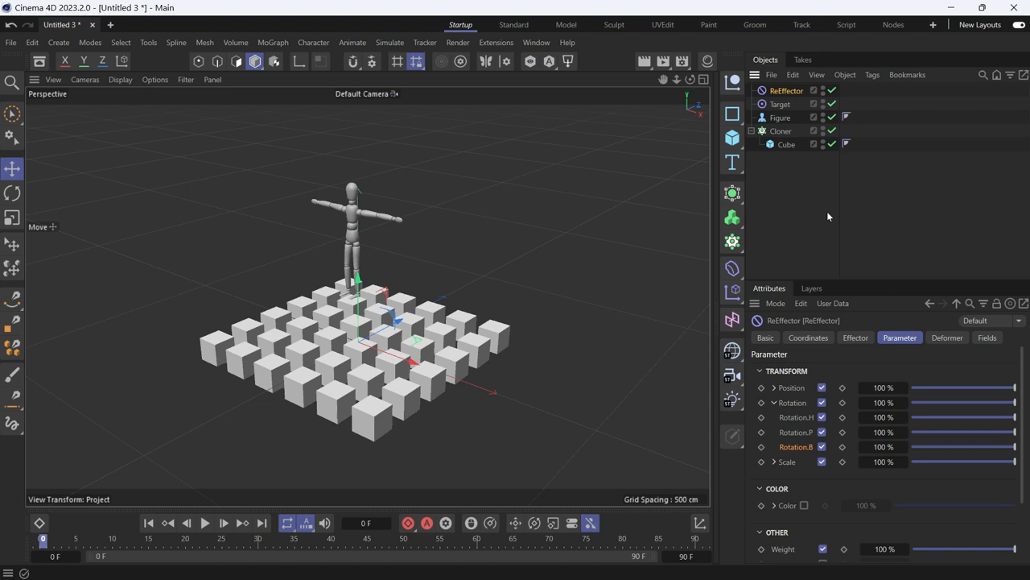
click(780, 130)
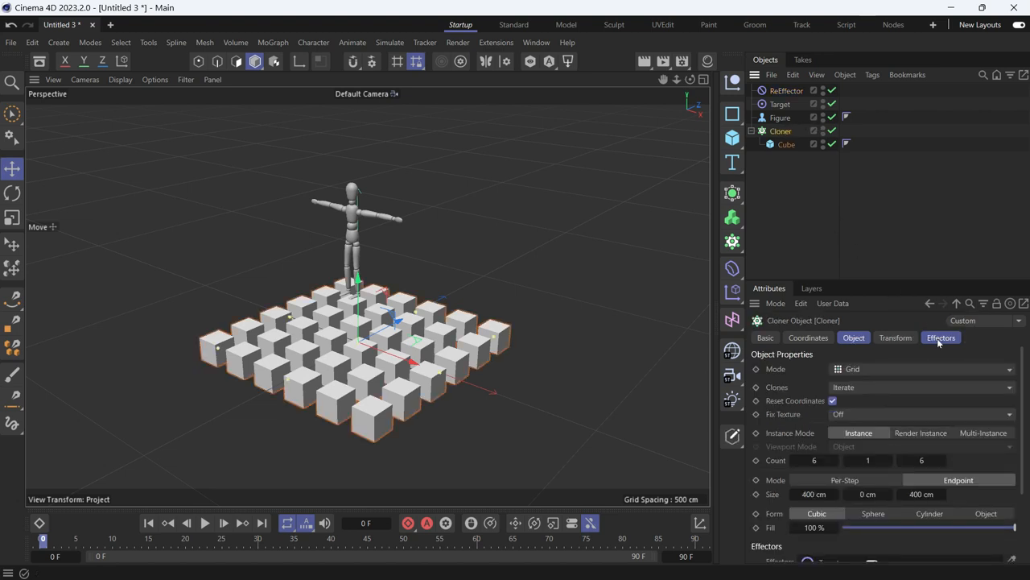
click(941, 337)
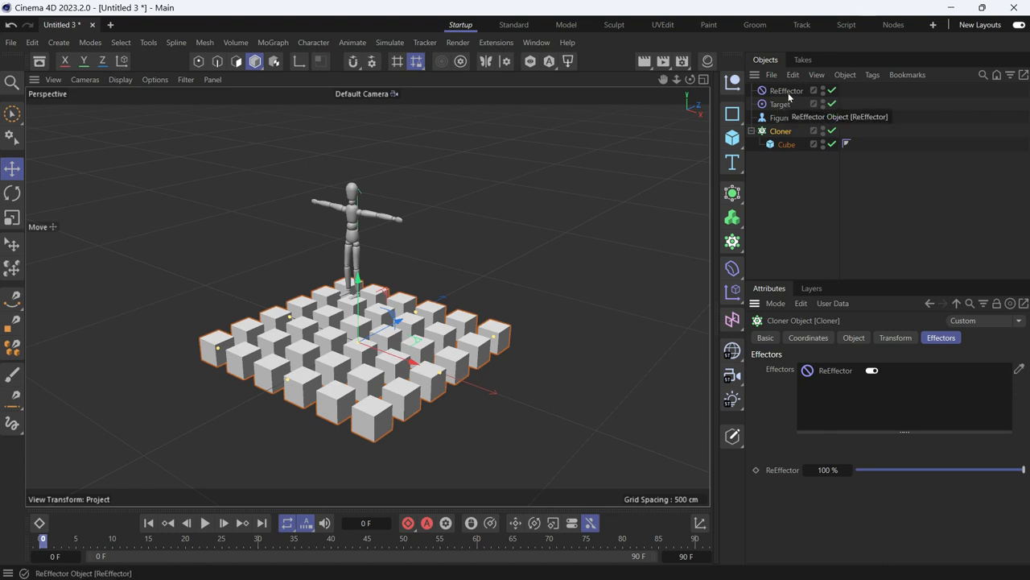
click(780, 104)
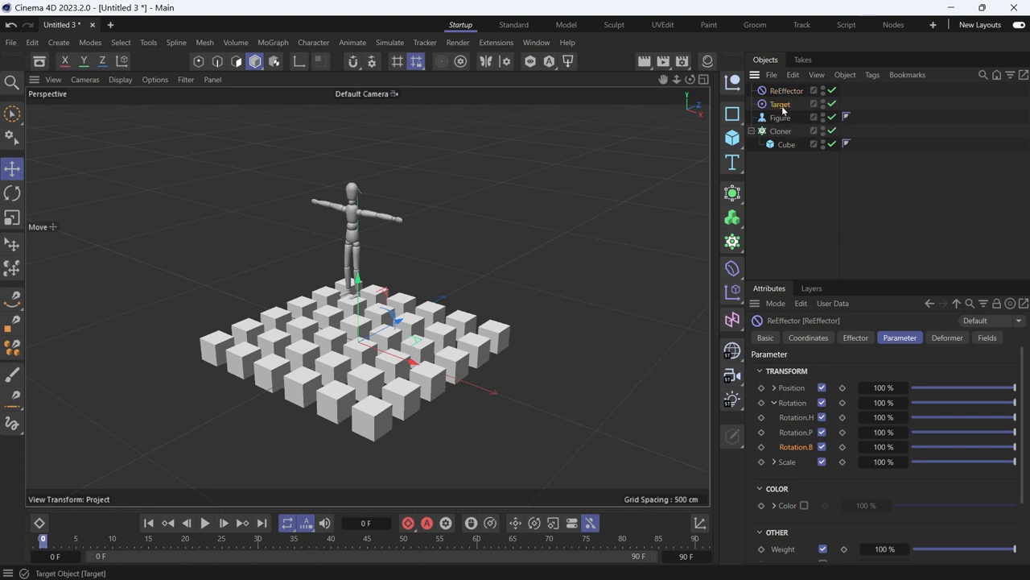
- Nest the Target effector in the ReEffector's Effectors list so cubes aim at the figure
click(854, 337)
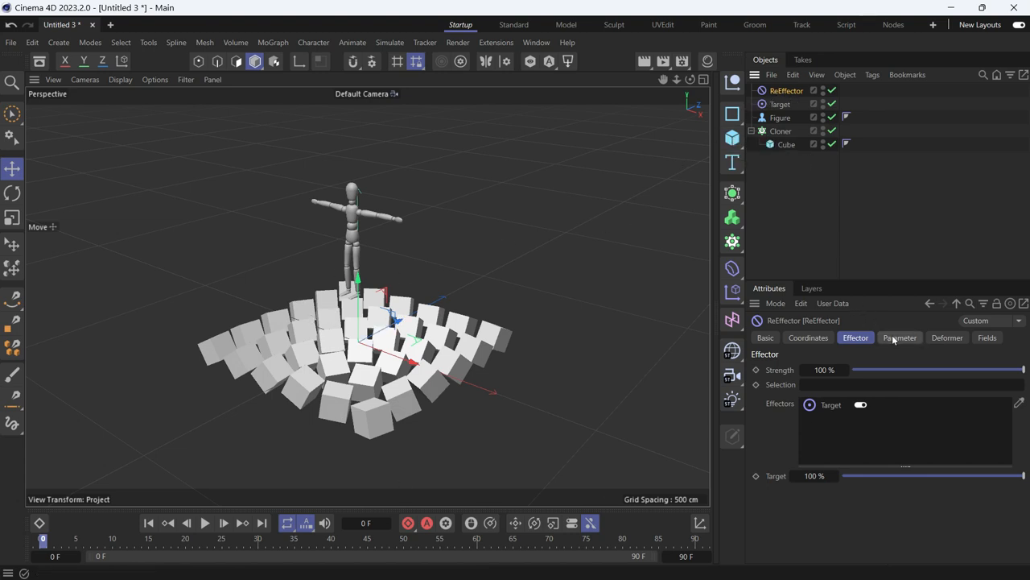
click(899, 338)
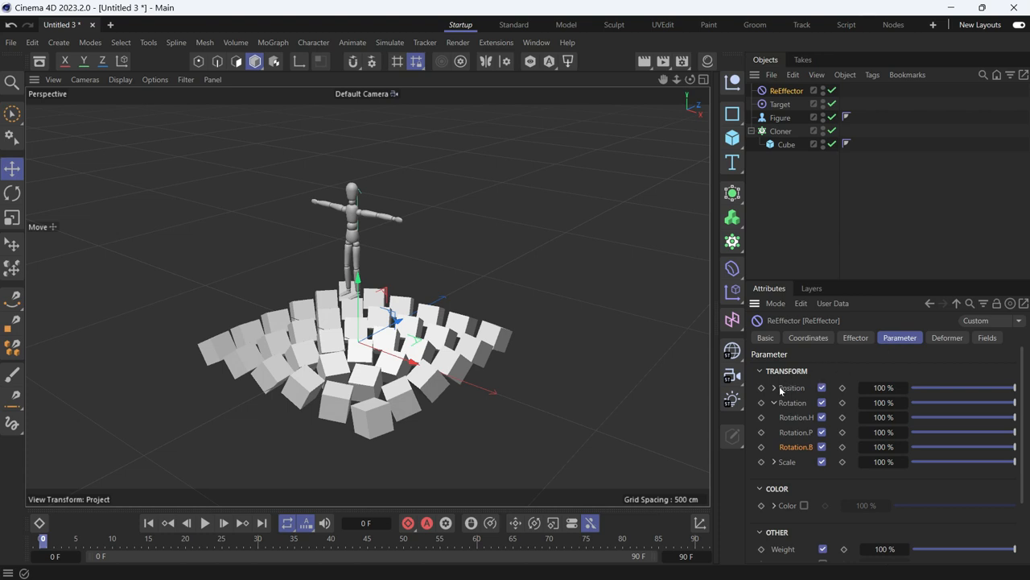
mouse_move(793, 390)
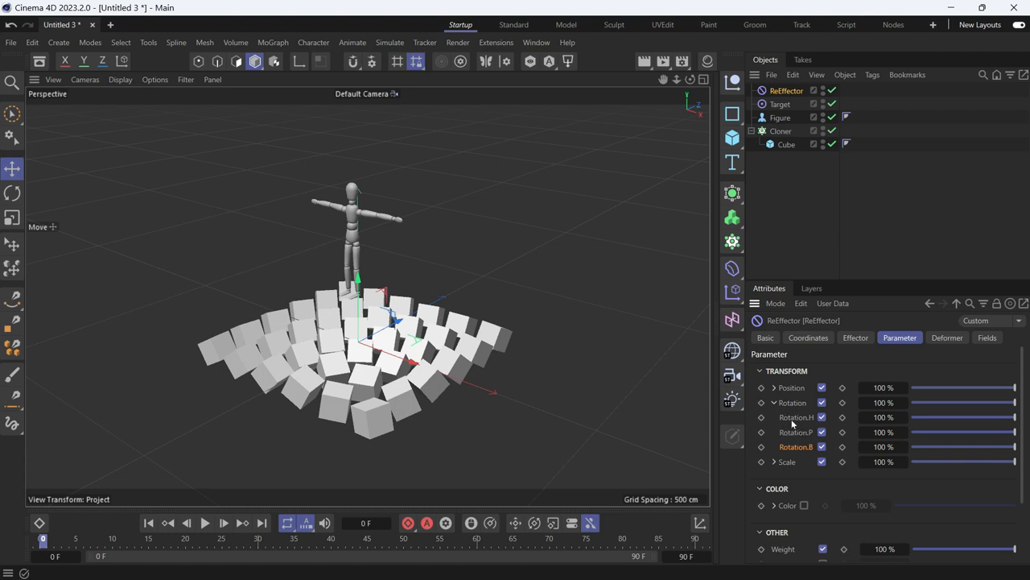
mouse_move(809, 425)
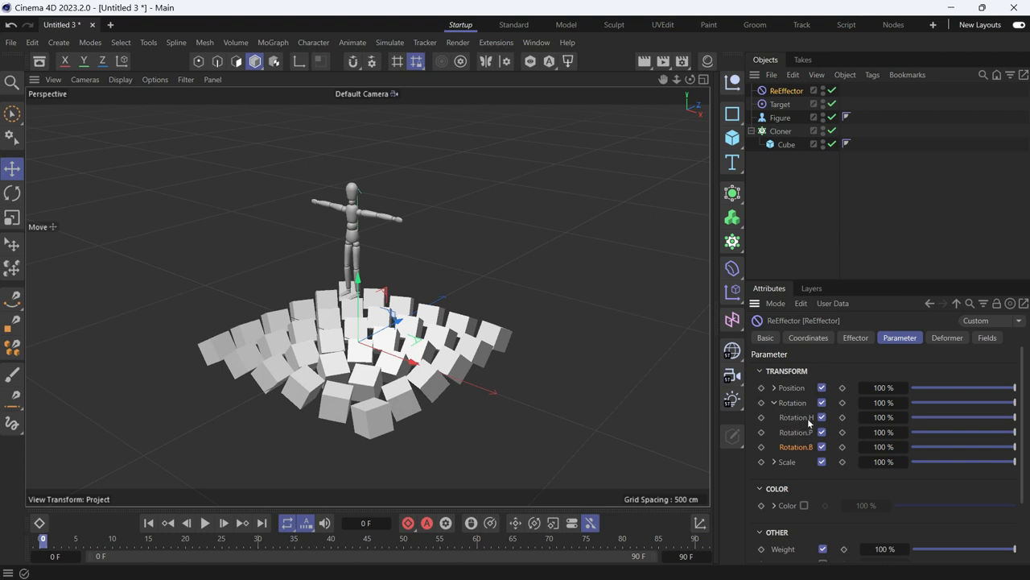
- Turn off ReEffector Rotation P and B, keeping heading only, then select the Figure
click(822, 432)
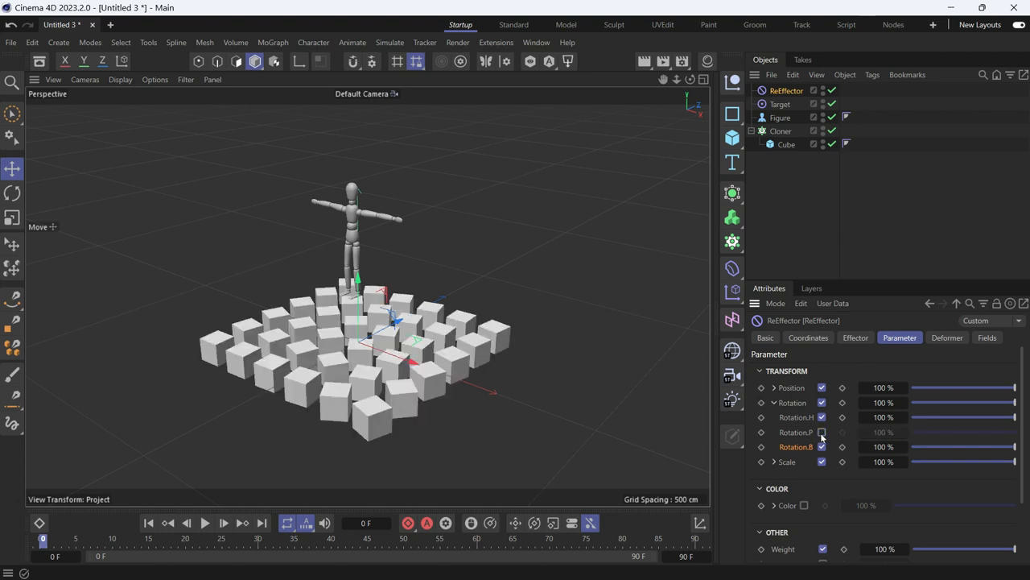
click(822, 447)
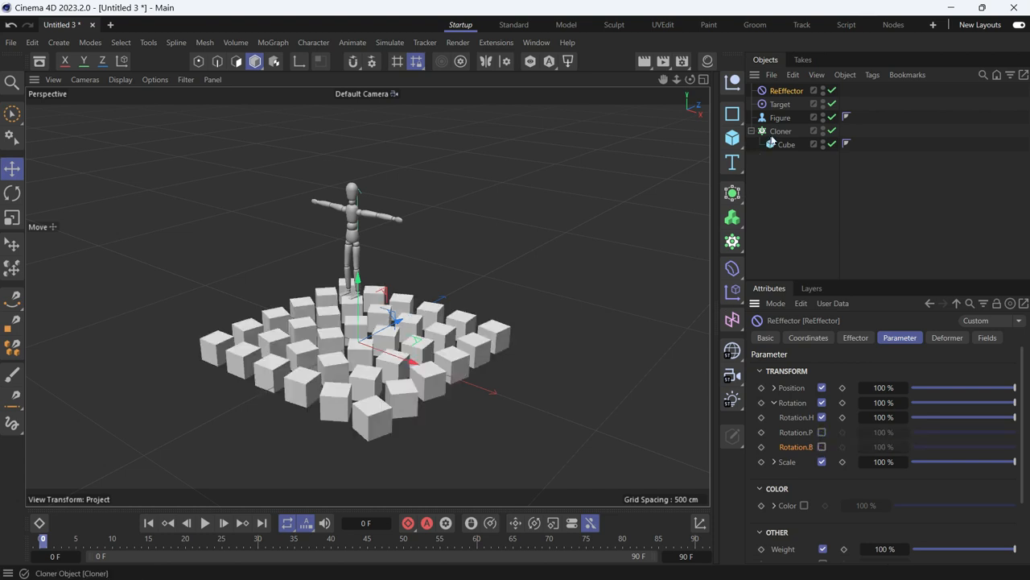
click(780, 118)
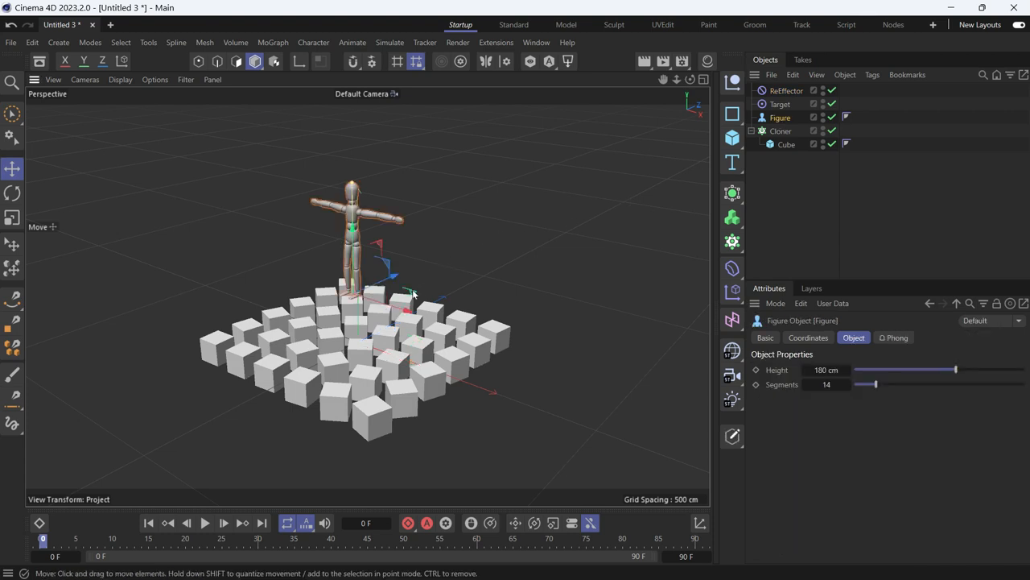